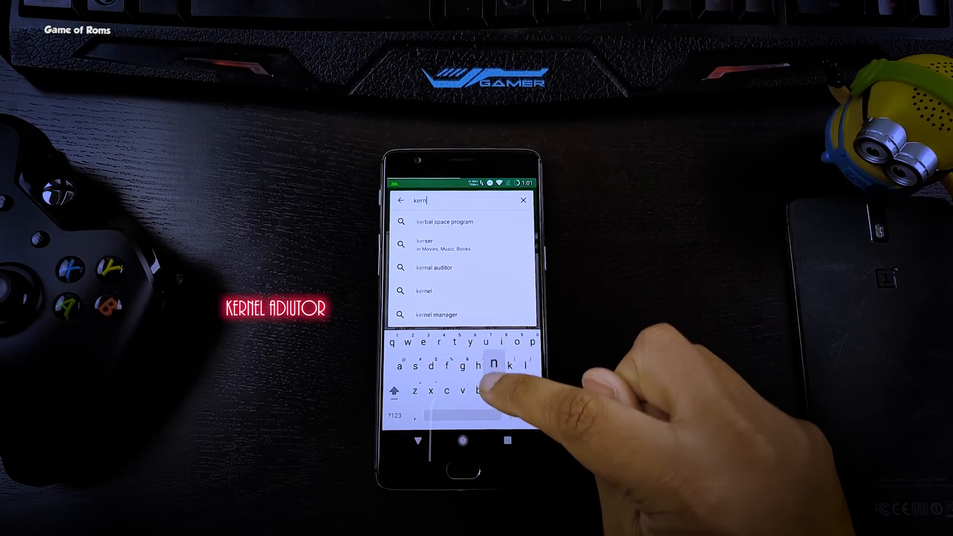
Find Kernel Adiutor in the Play Store search and launch the installed app.
text(l)
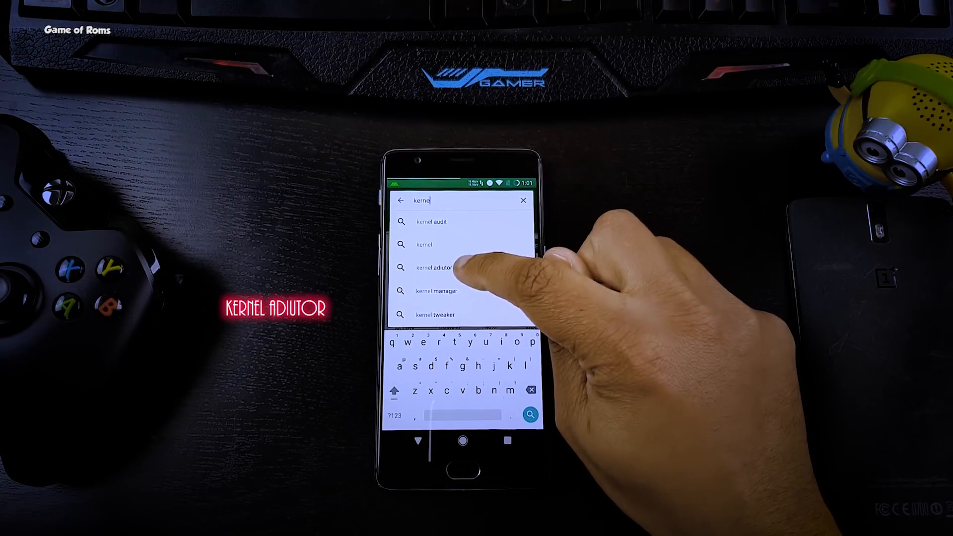
click(437, 268)
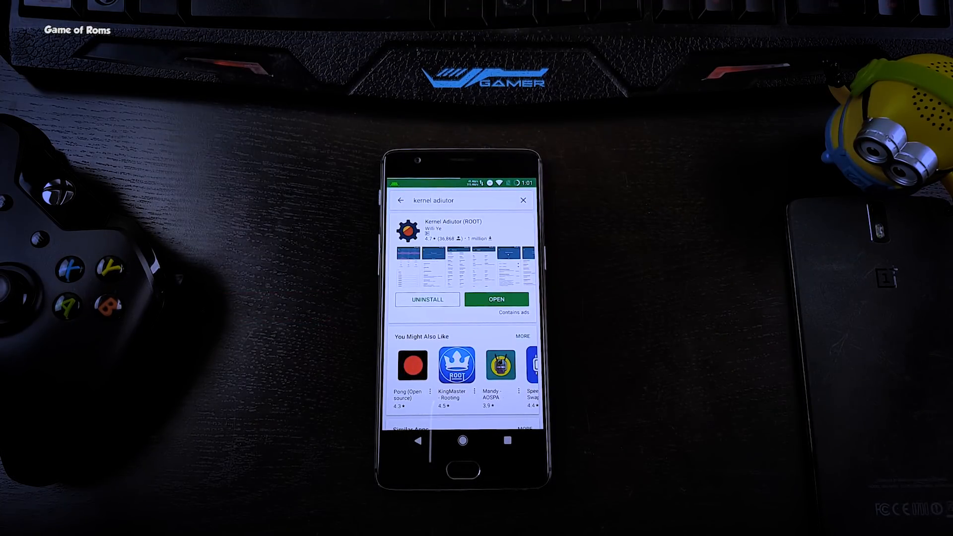
click(497, 299)
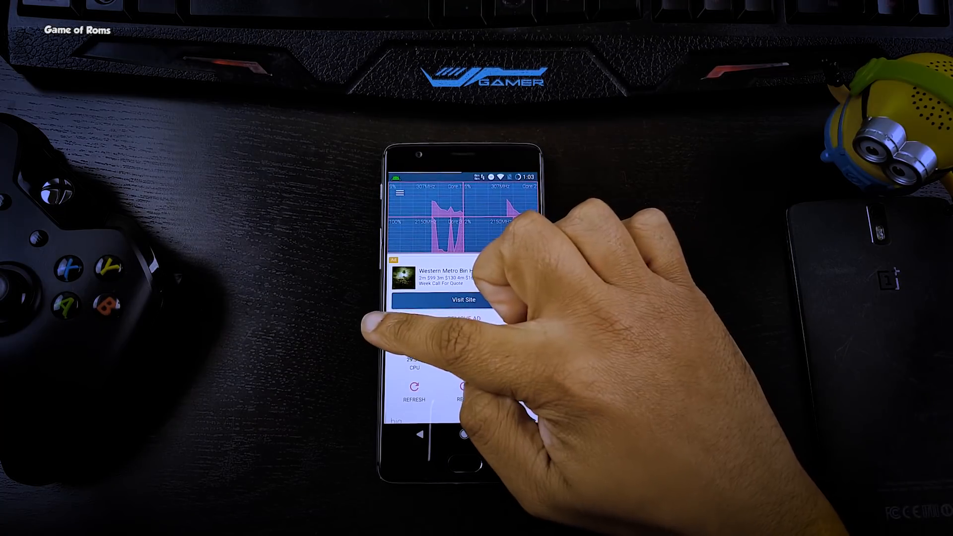
From the CPU section, choose powersave as the CPU governor.
click(400, 194)
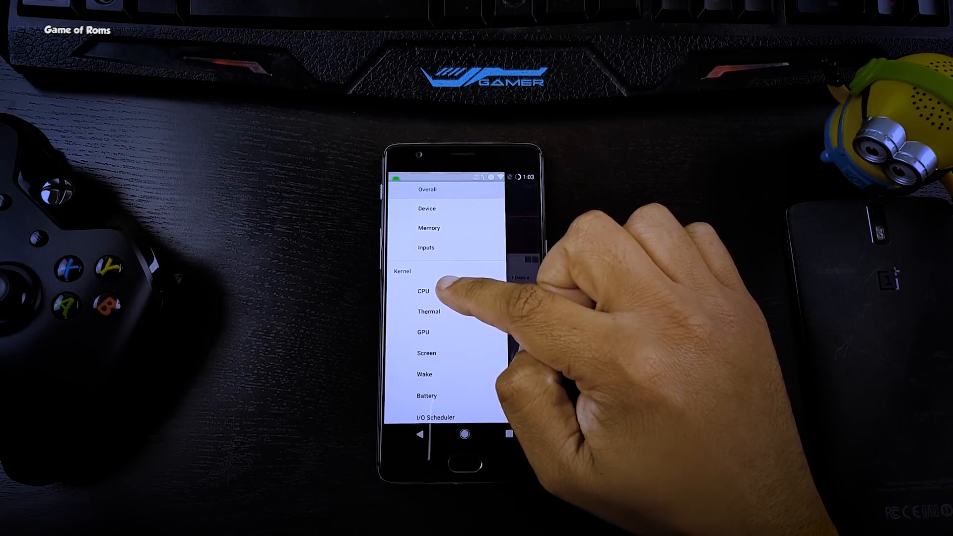
click(423, 292)
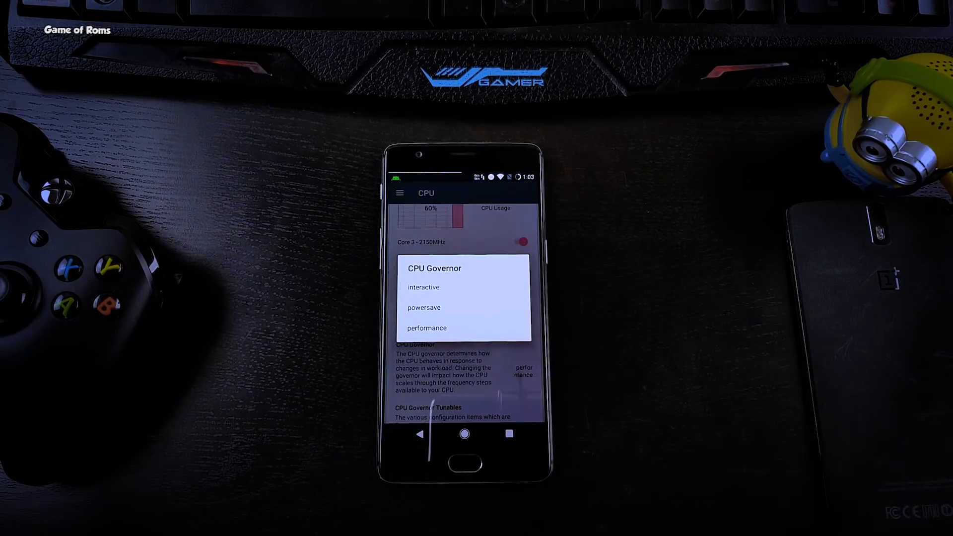
click(427, 328)
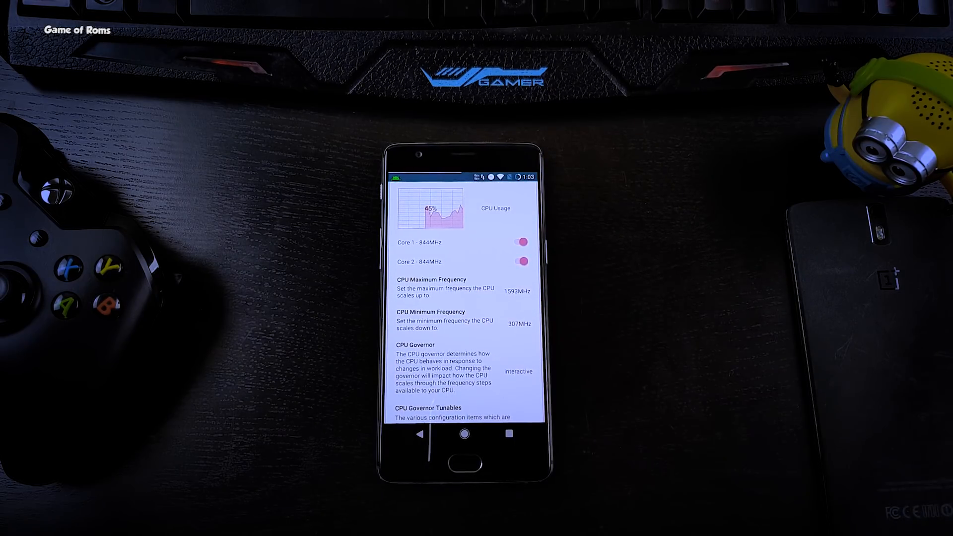
Under CPU Boost, set Input Boost Frequency Core 3 to 940MHz.
click(518, 371)
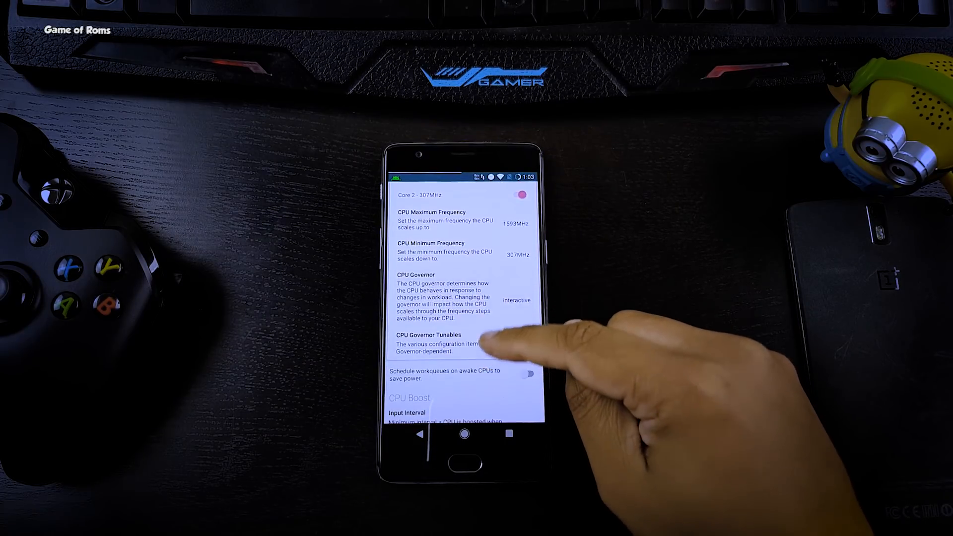
scroll(down, 3)
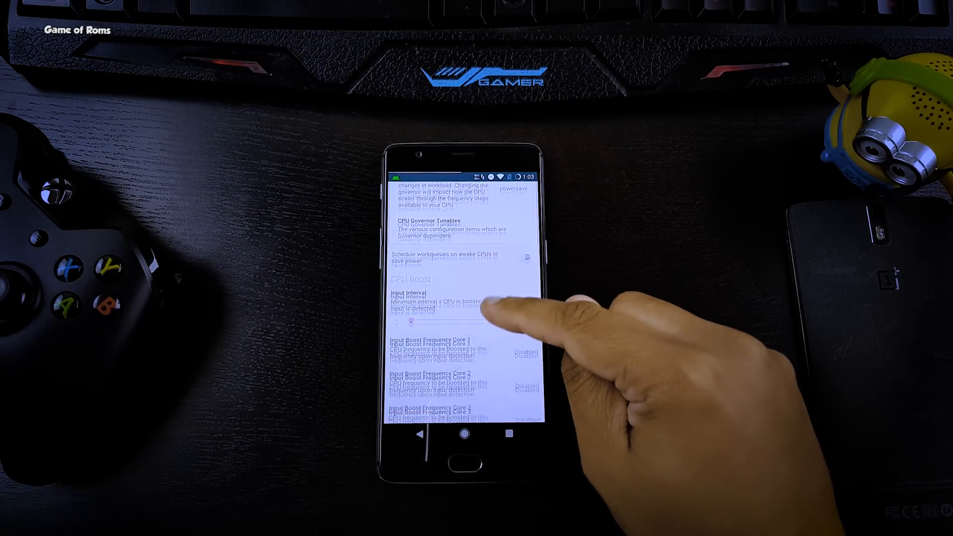
scroll(down, 3)
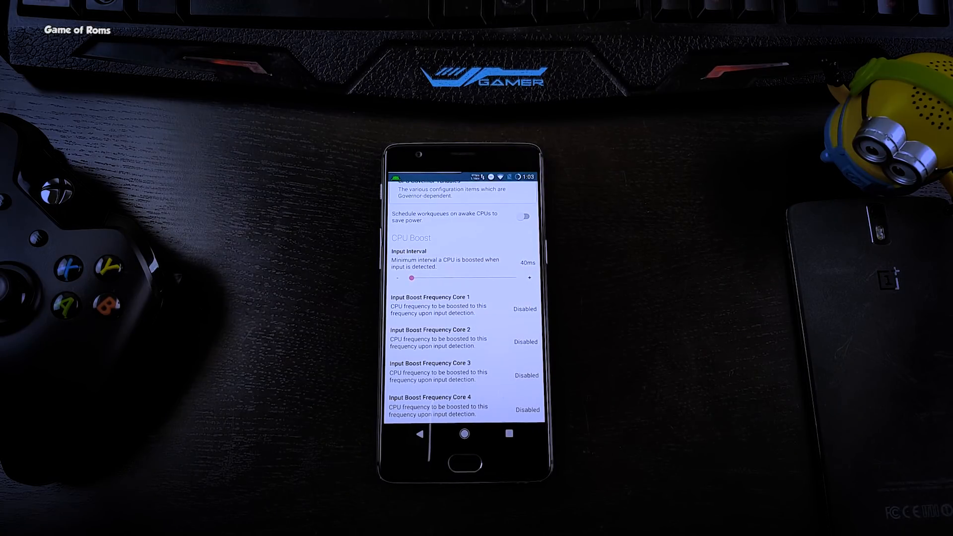
click(430, 370)
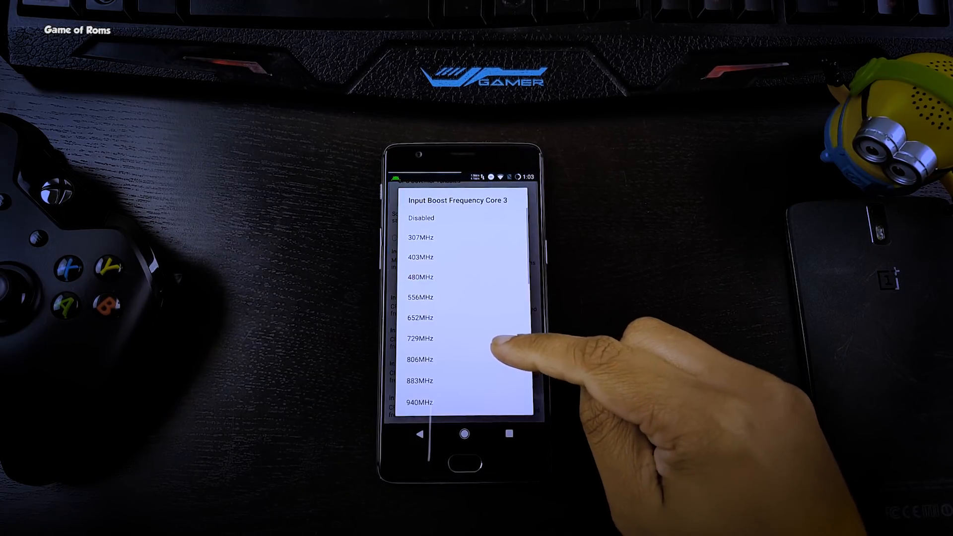
scroll(down, 3)
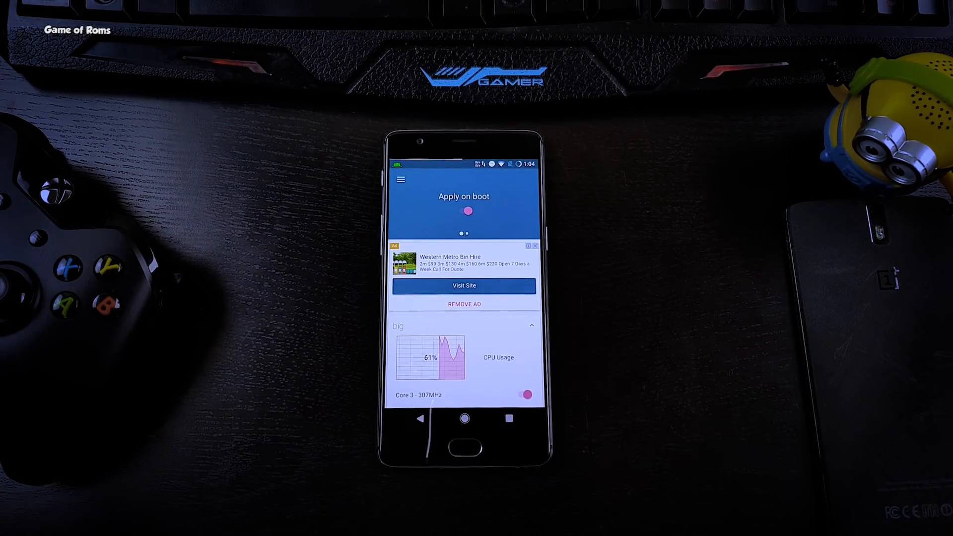
Reach the I/O Scheduler page for internal storage from the navigation drawer.
click(401, 179)
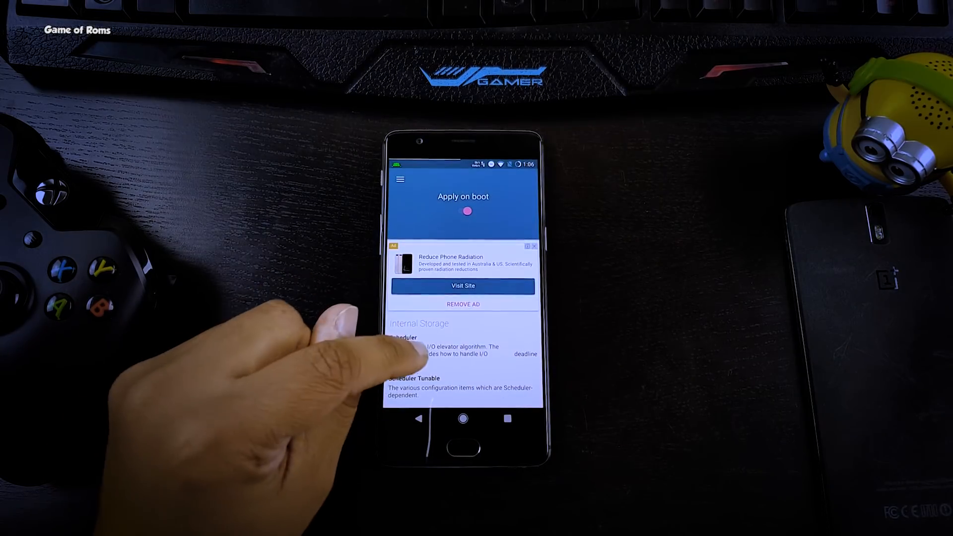
Keep the deadline scheduler and tune read-ahead to 1664kB with RQ affinity 2.
scroll(down, 3)
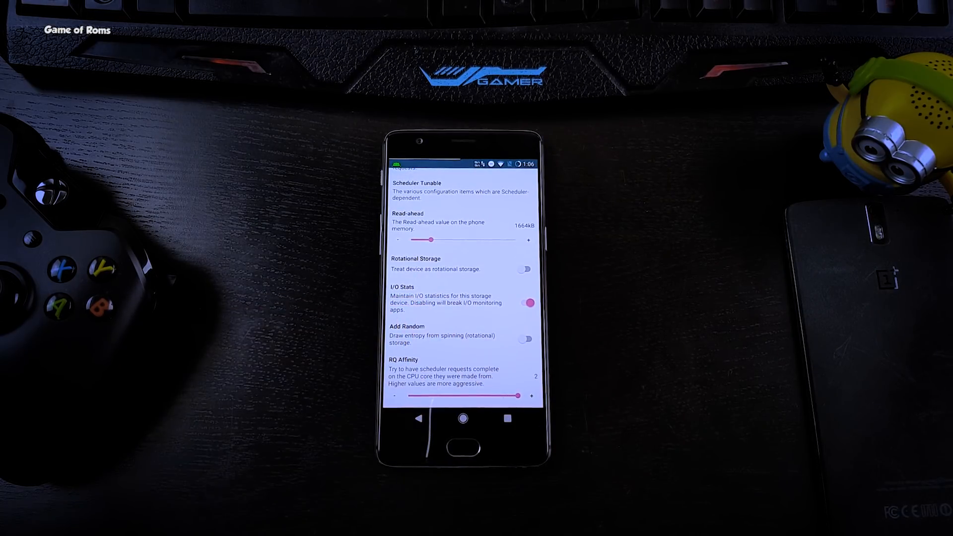
scroll(down, 3)
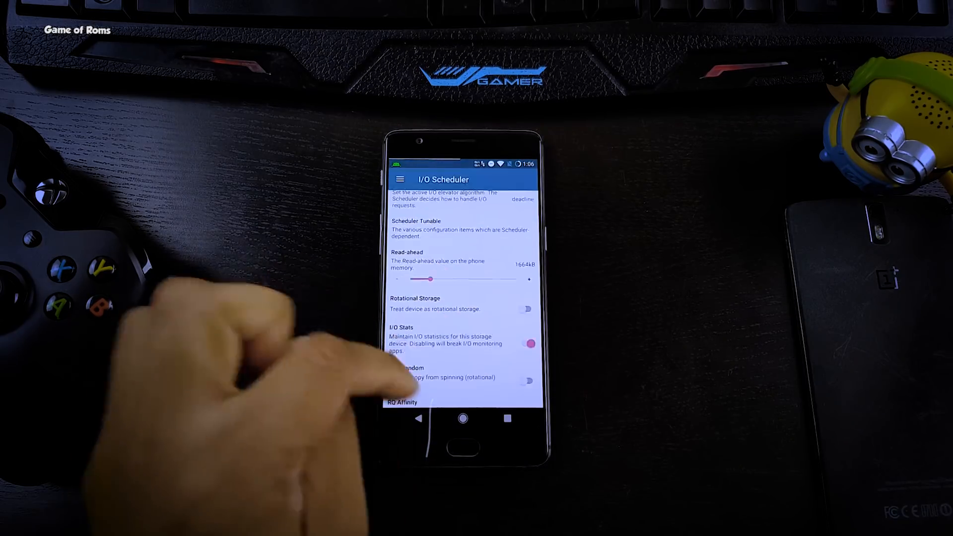